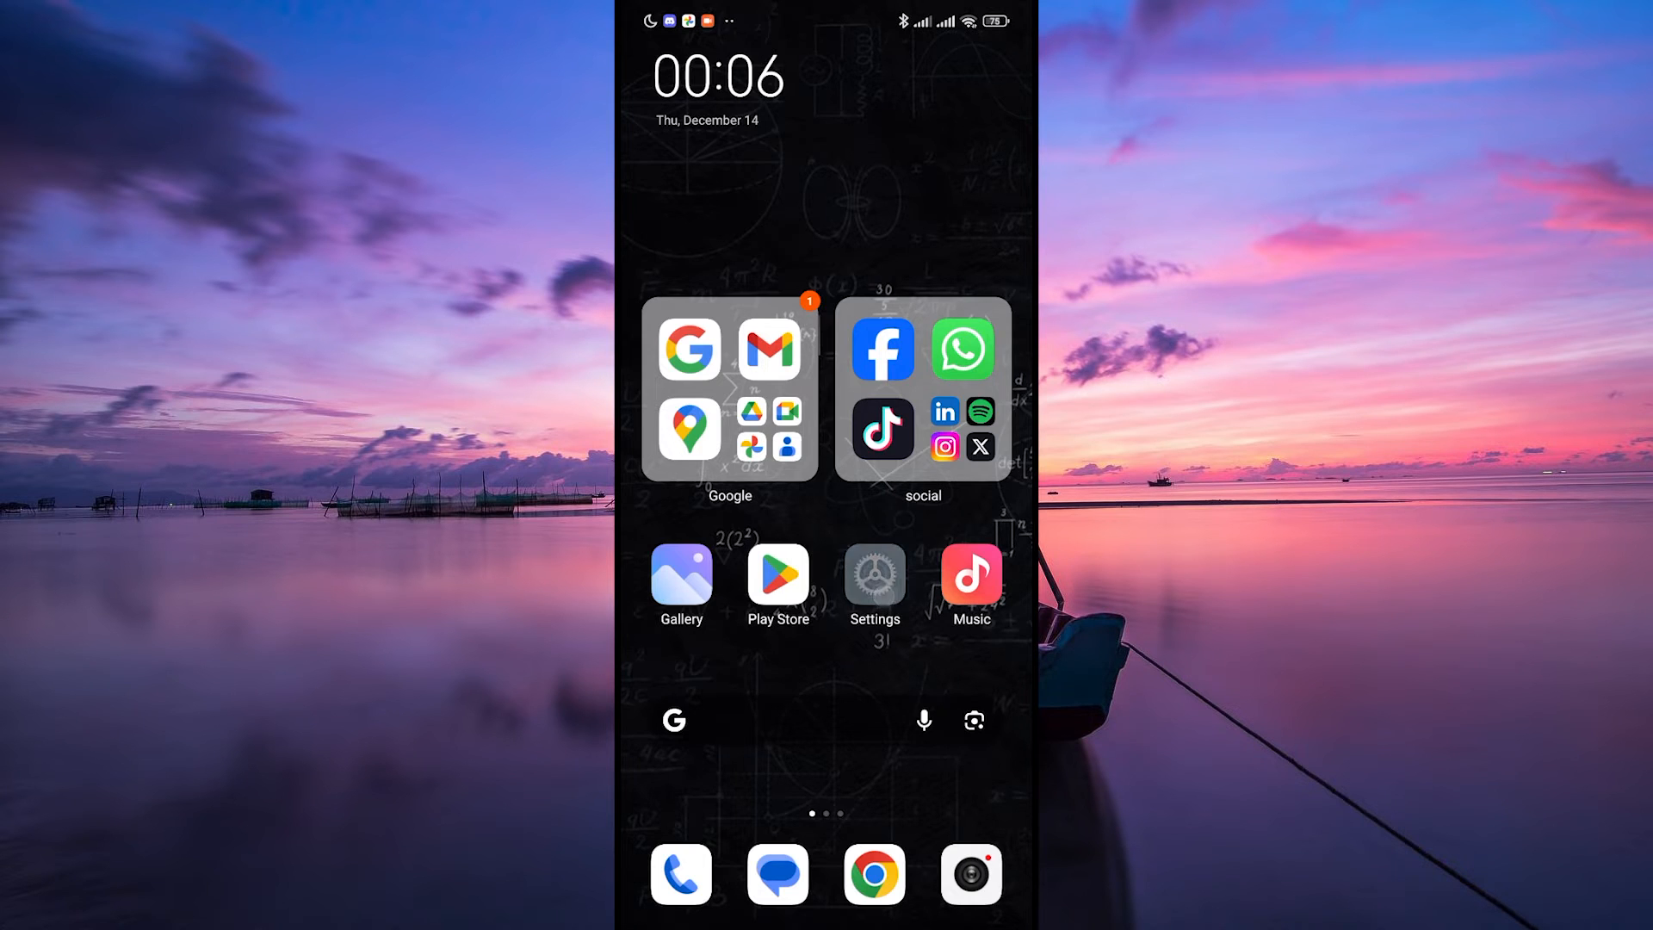
- Open the Privacy page under Passwords & security in the MIUI Settings app
{"action": "left_click", "coordinate": [873, 577]}
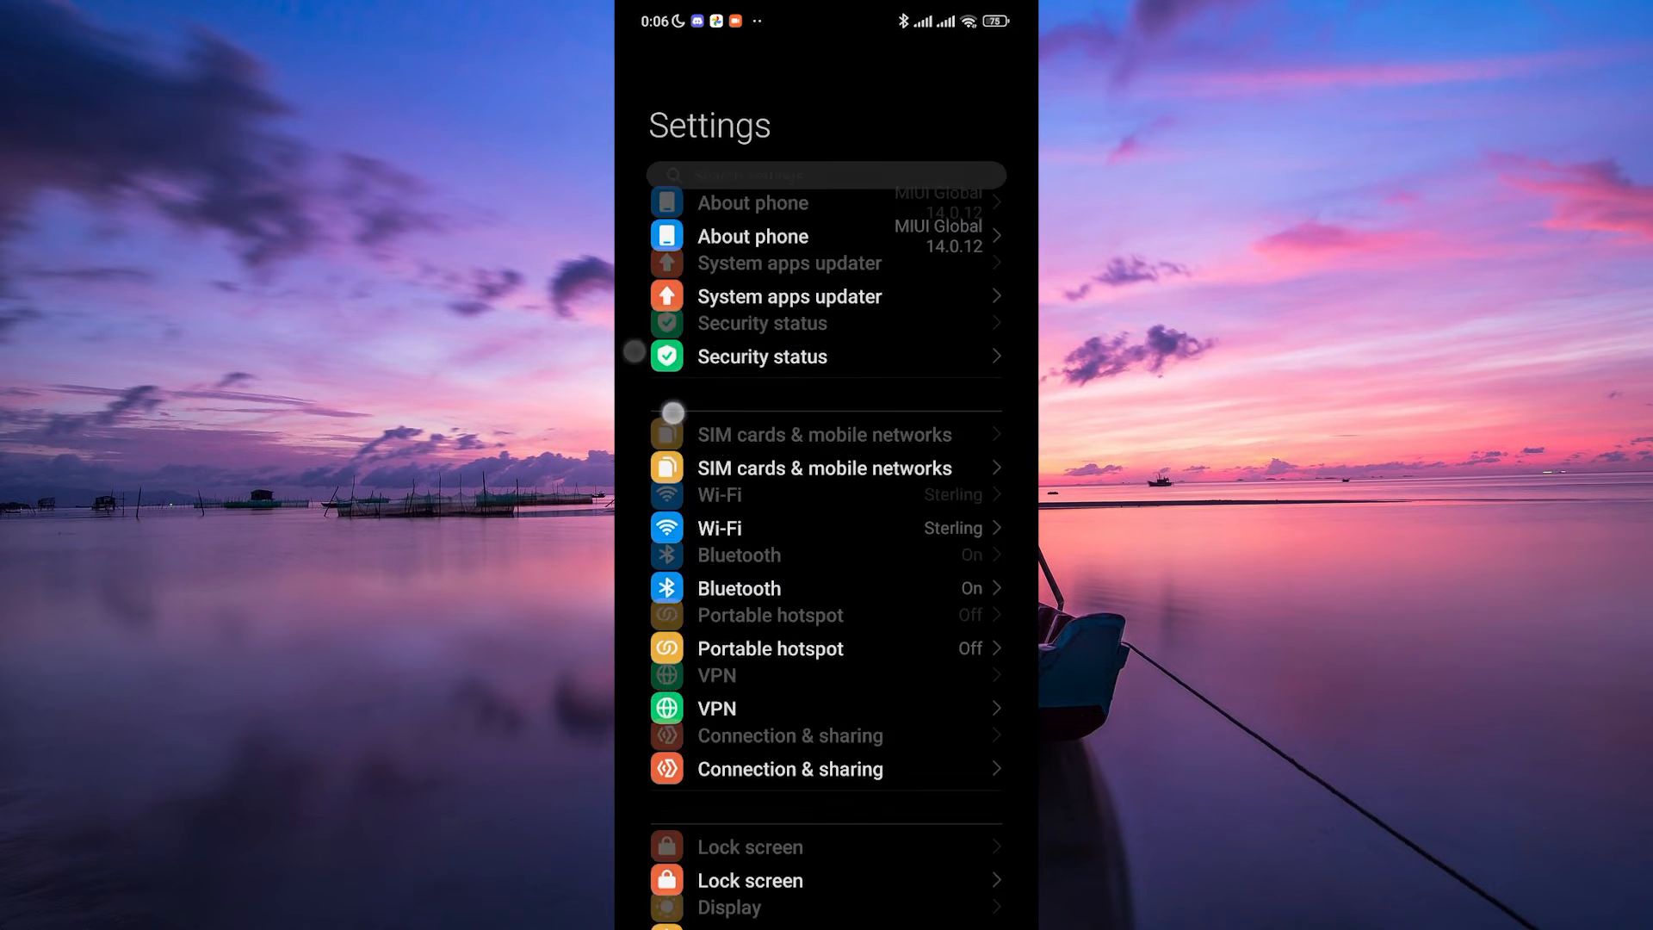
{"action": "scroll", "scroll_direction": "down", "scroll_amount": 3}
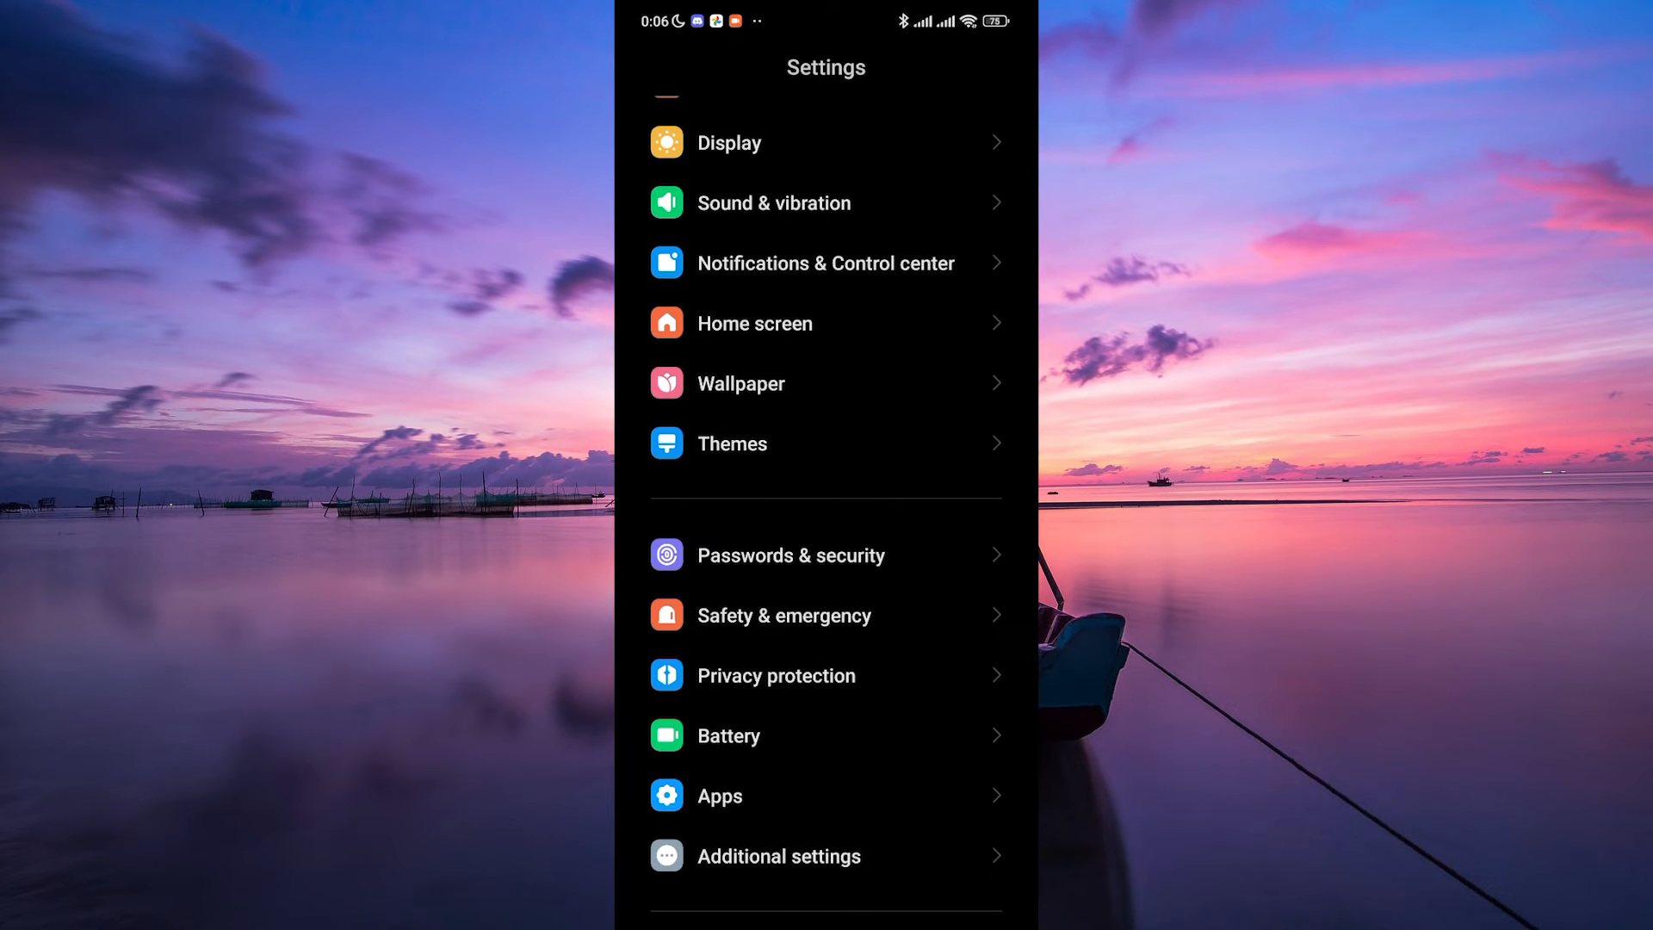
{"action": "left_click", "coordinate": [791, 554]}
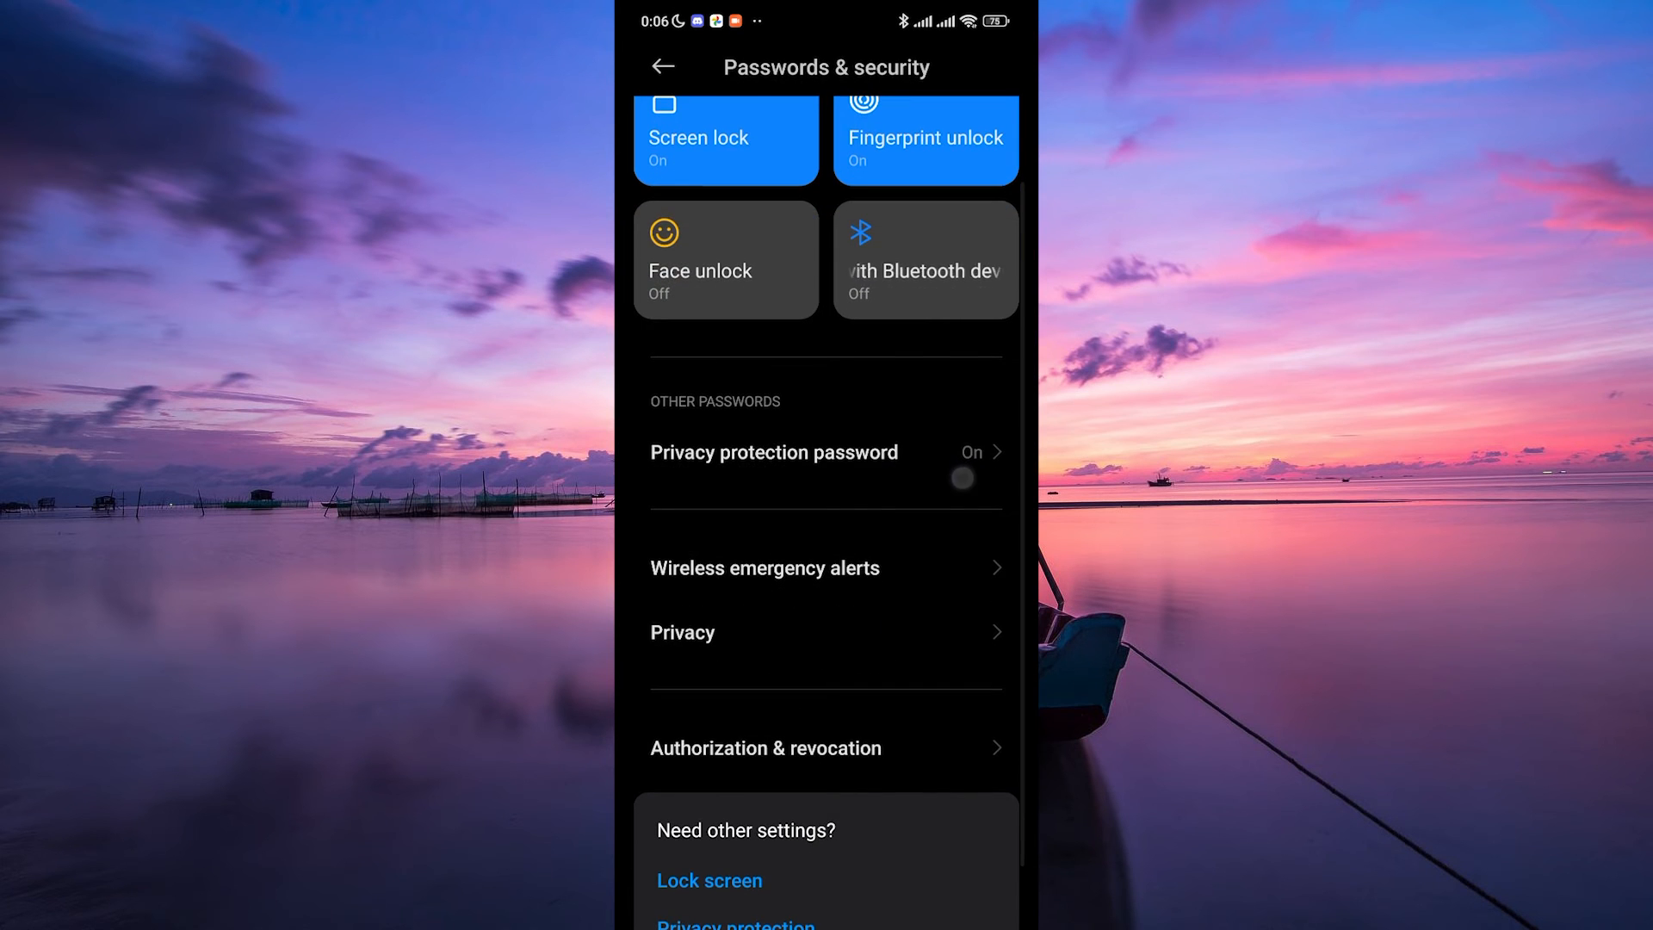
{"action": "left_click", "coordinate": [681, 631]}
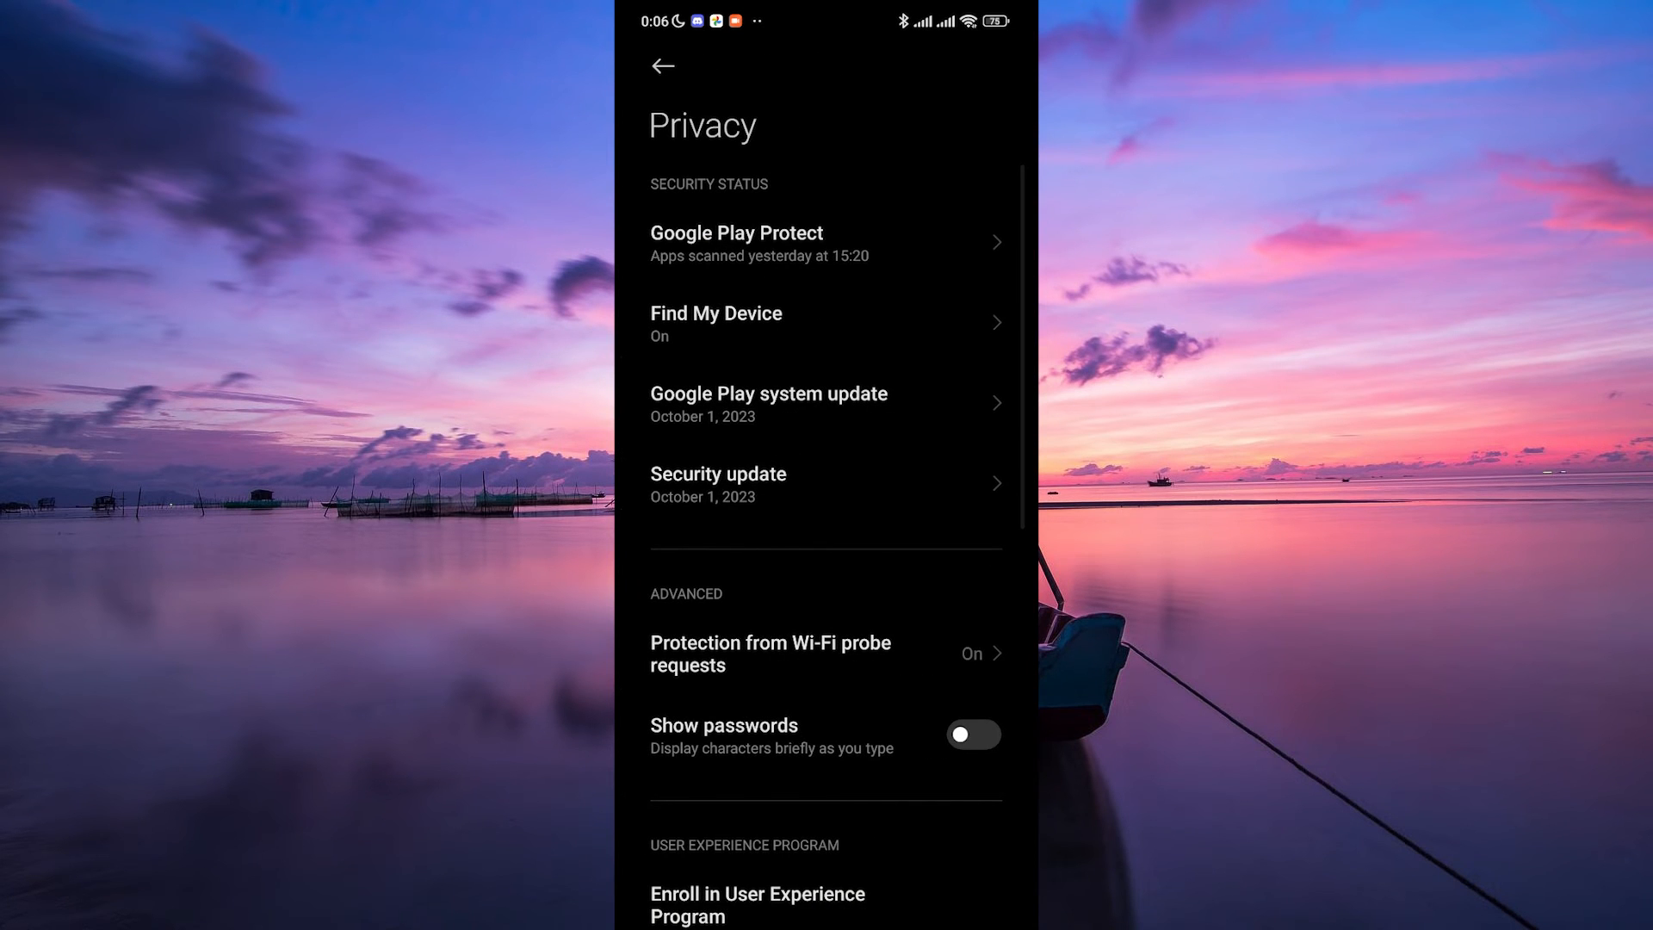